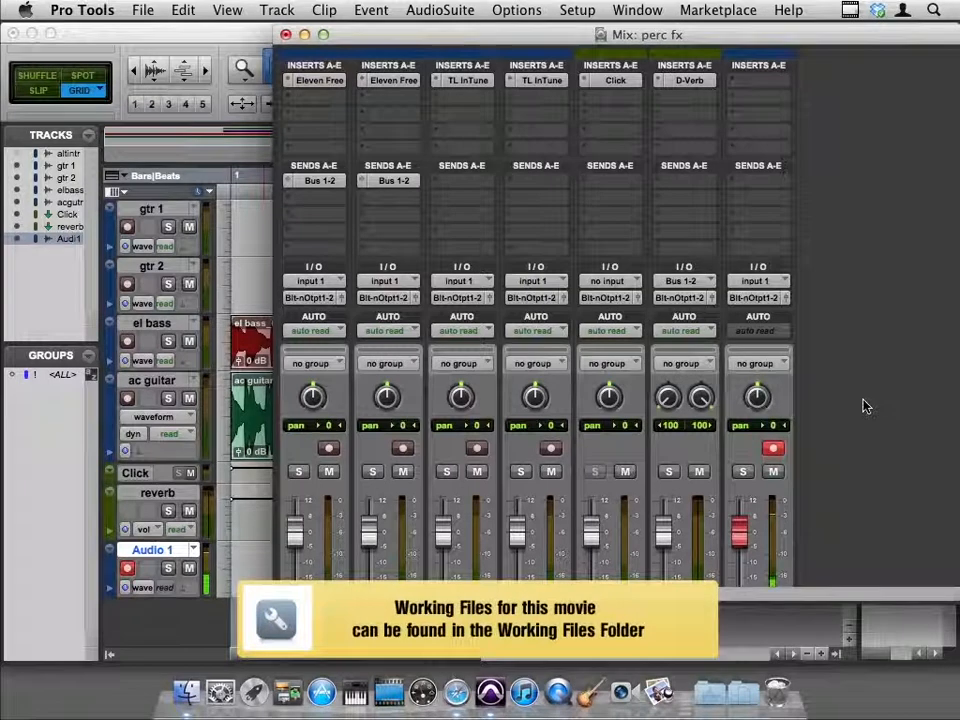
mouse_move(560, 140)
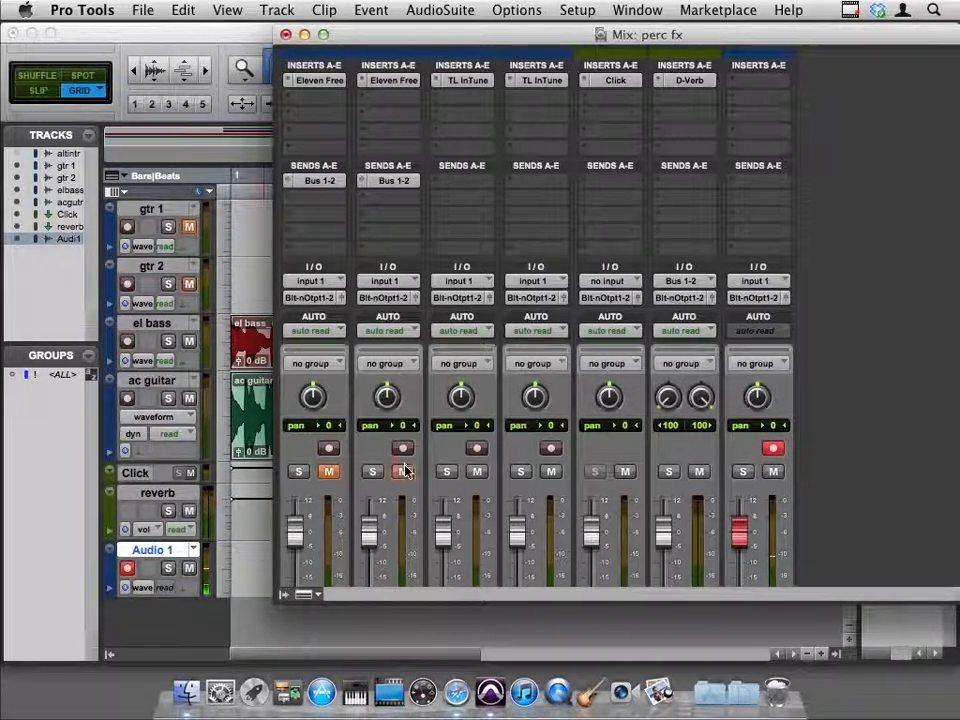
Mute the remaining backing track and show the Transport window
click(550, 471)
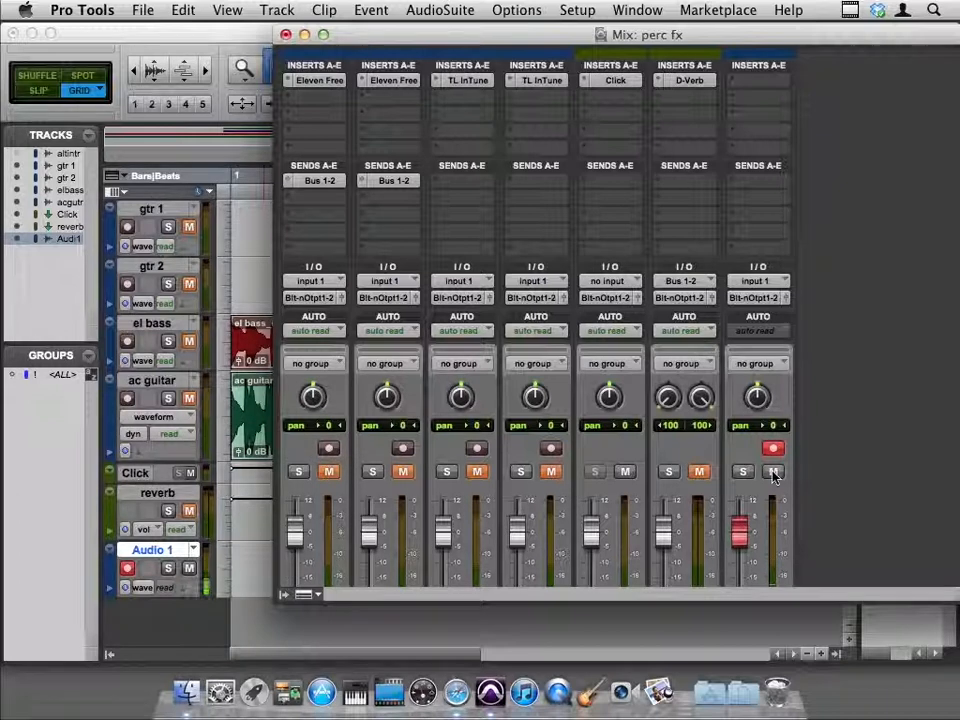
click(638, 10)
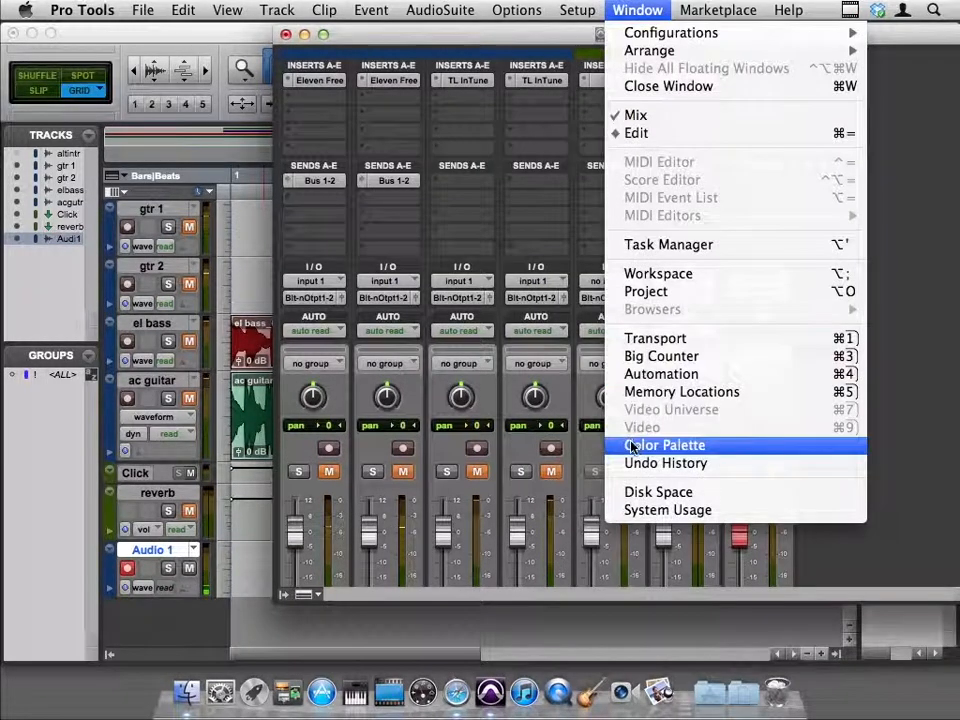
click(655, 338)
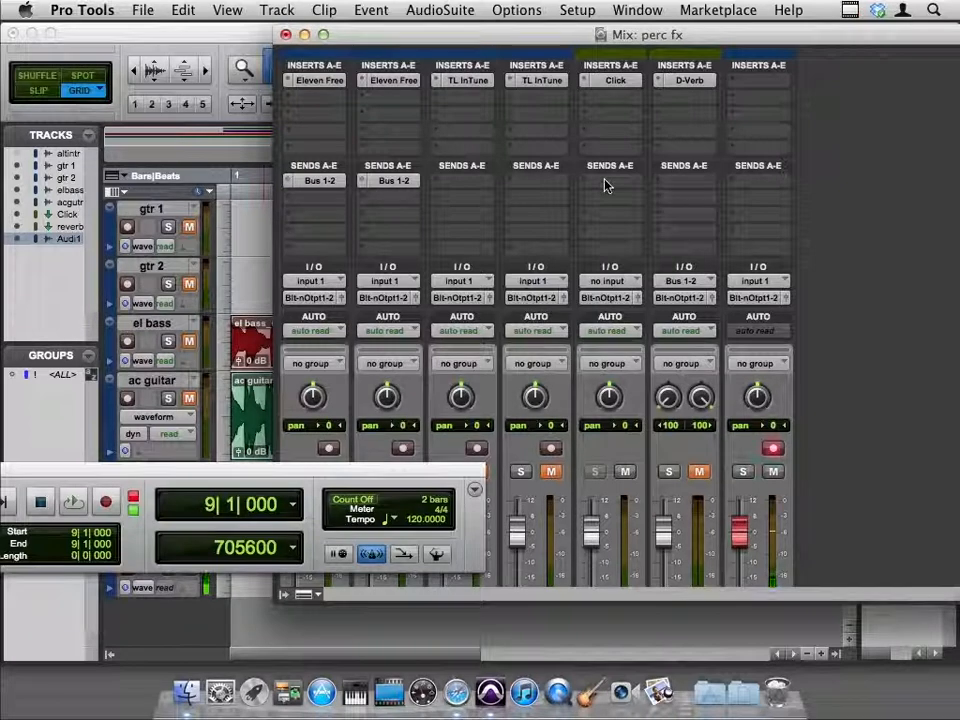
mouse_move(615, 140)
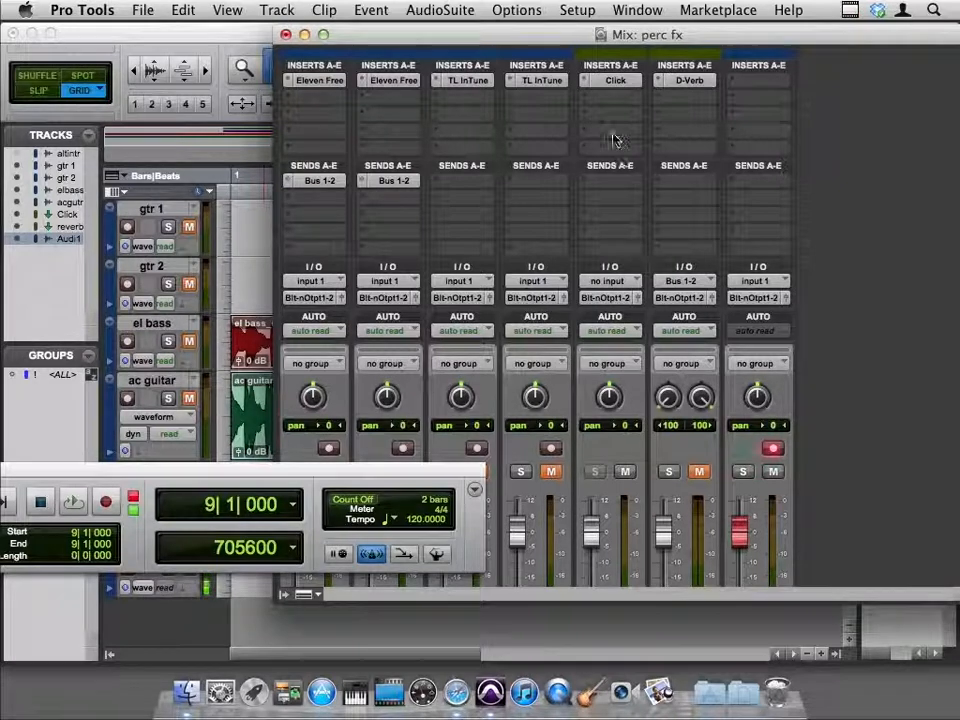
Load the MPC Click preset into the Click track's Click plug-in and start playback
click(610, 80)
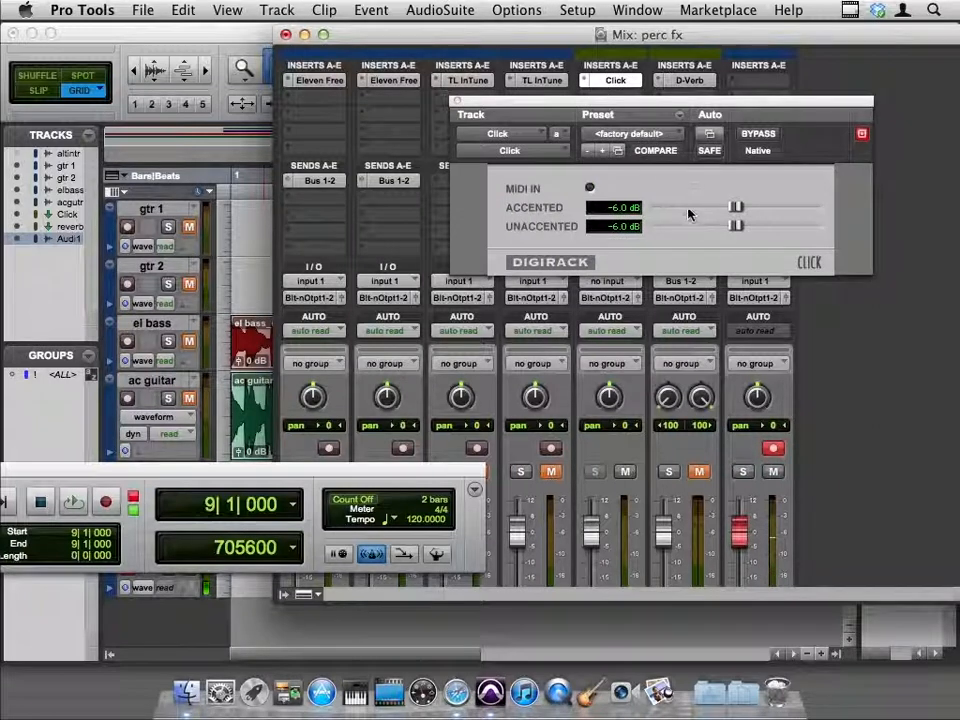
mouse_move(697, 196)
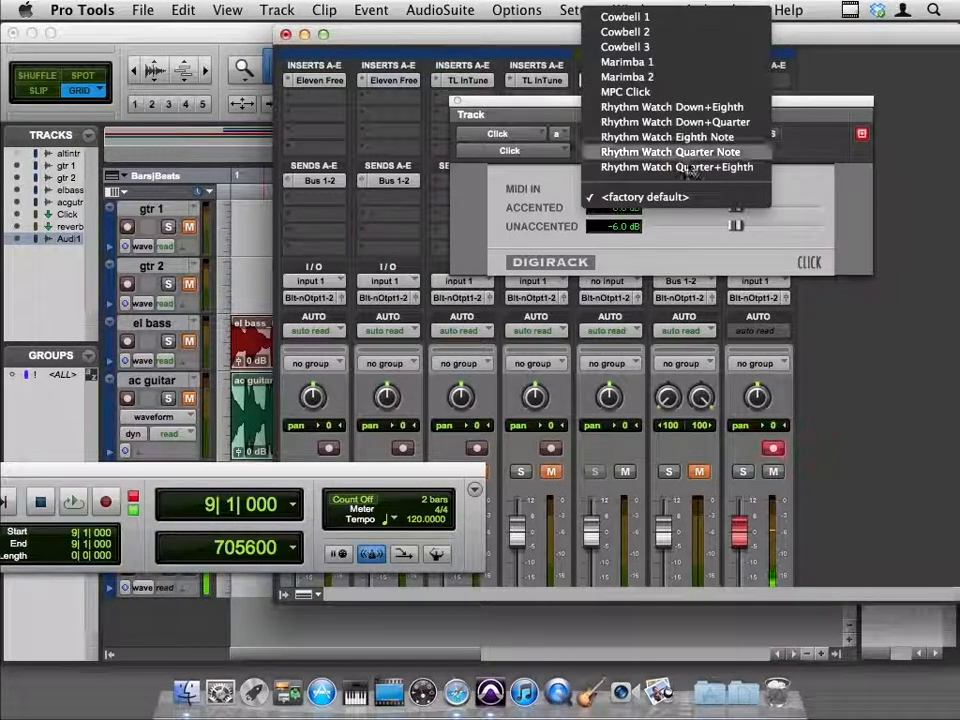
mouse_move(674, 122)
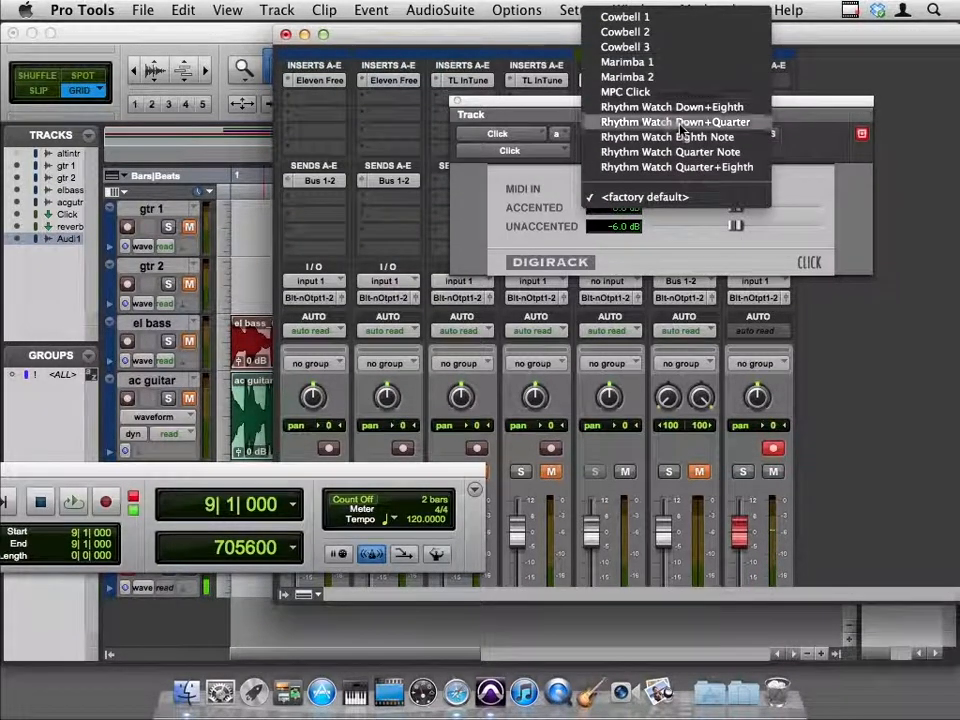
click(624, 92)
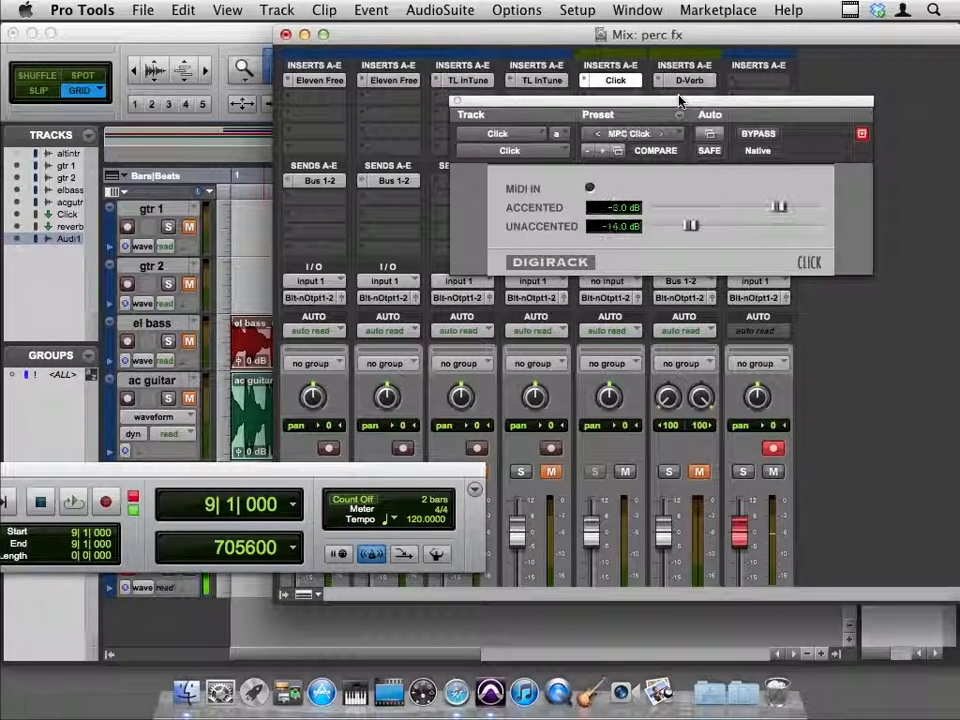
click(73, 502)
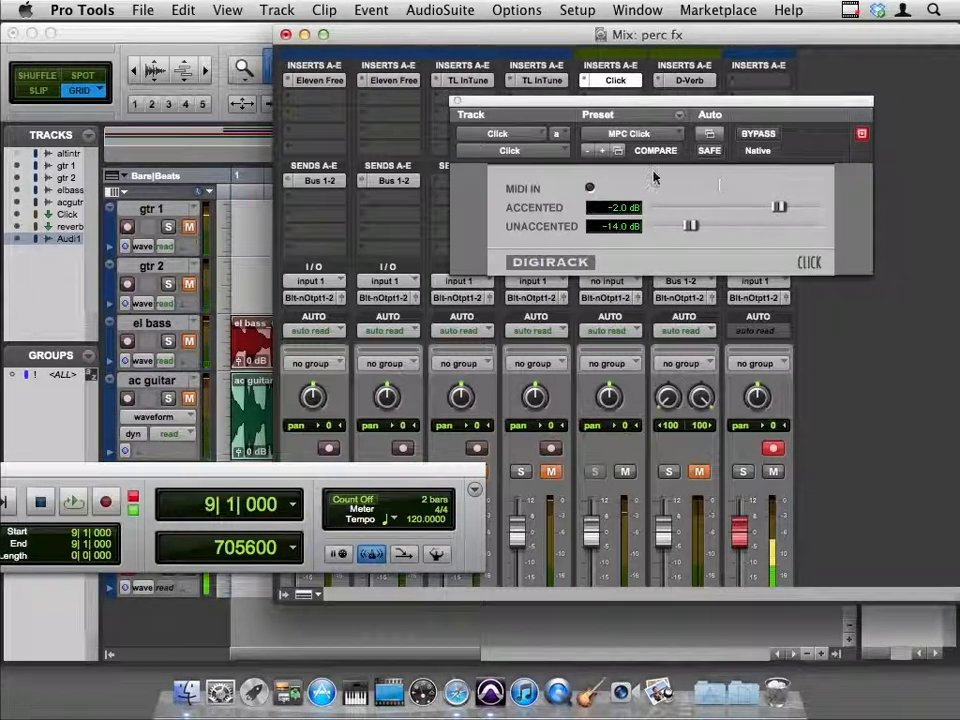
Close the Click plug-in, then set Medium Delay II feedback to 36%
click(862, 133)
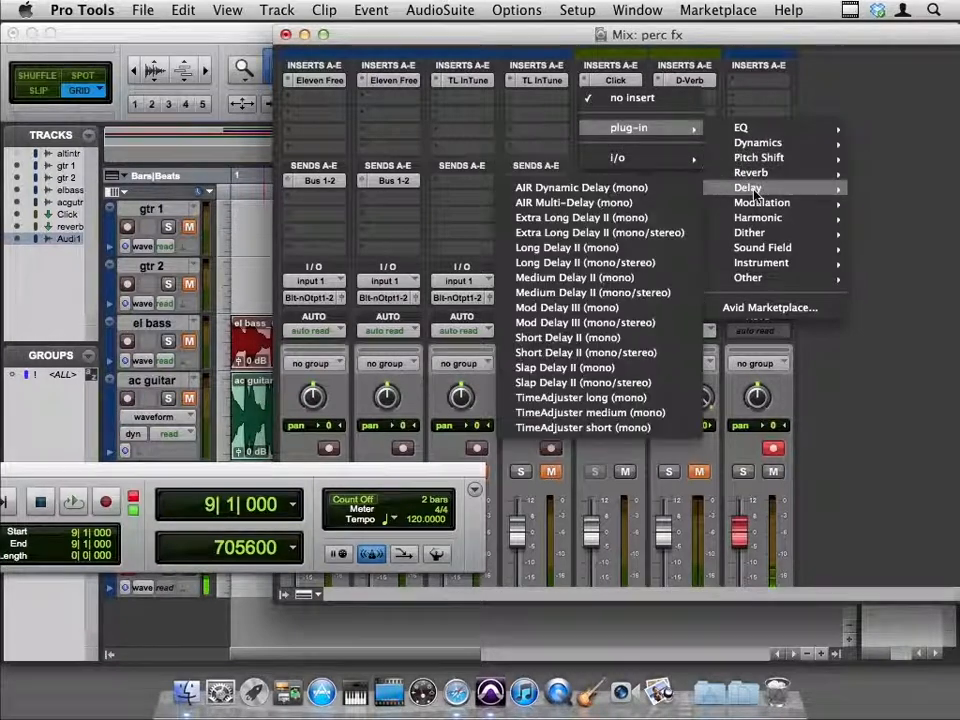
mouse_move(567, 337)
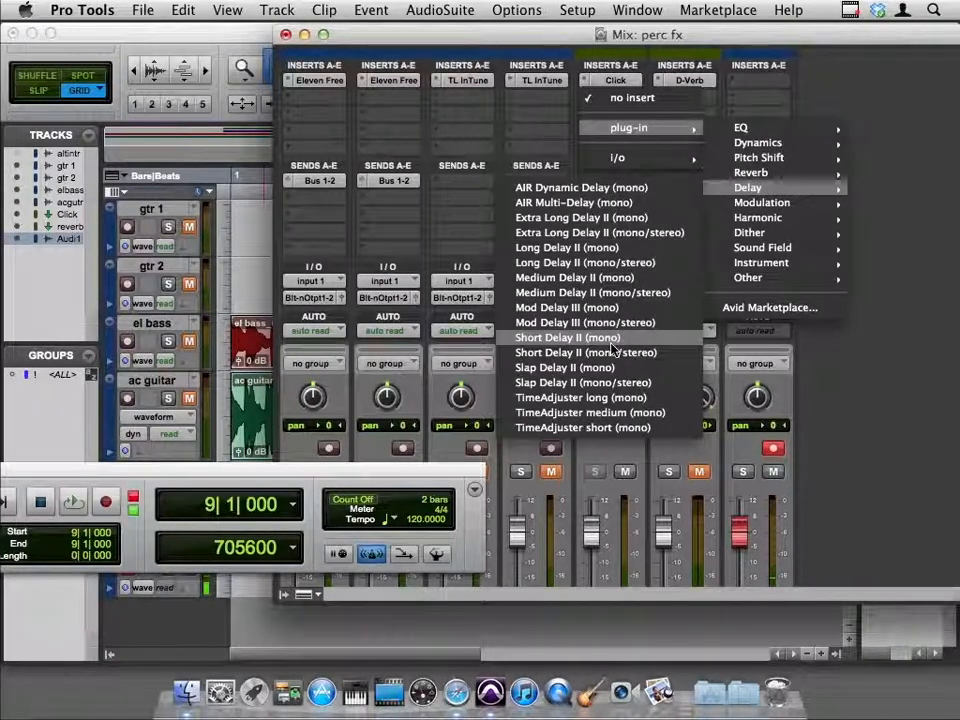
mouse_move(590, 292)
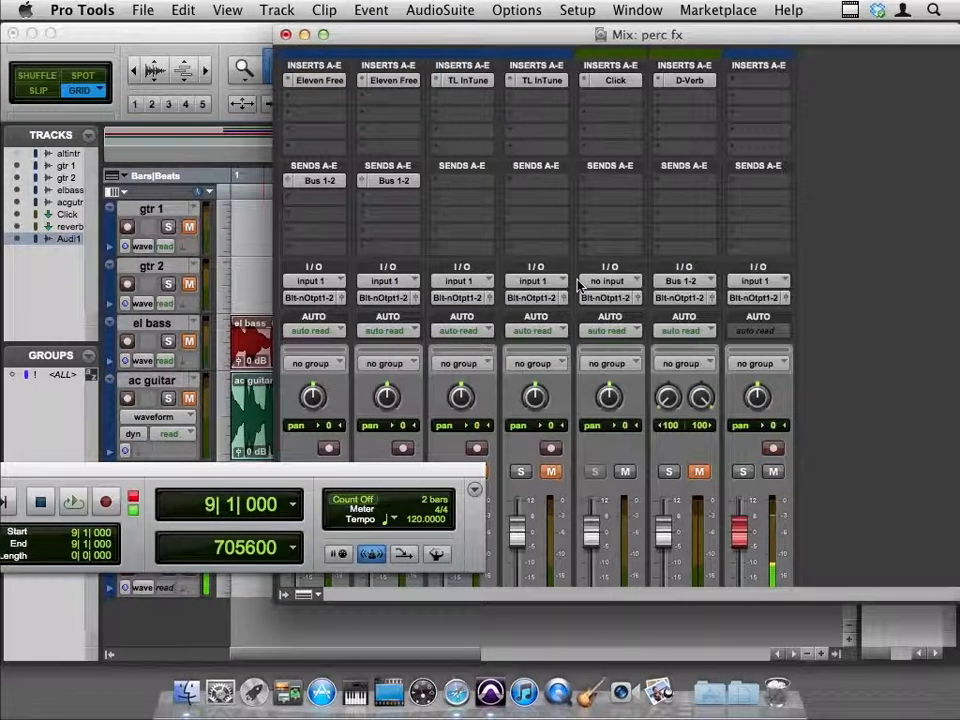
click(610, 80)
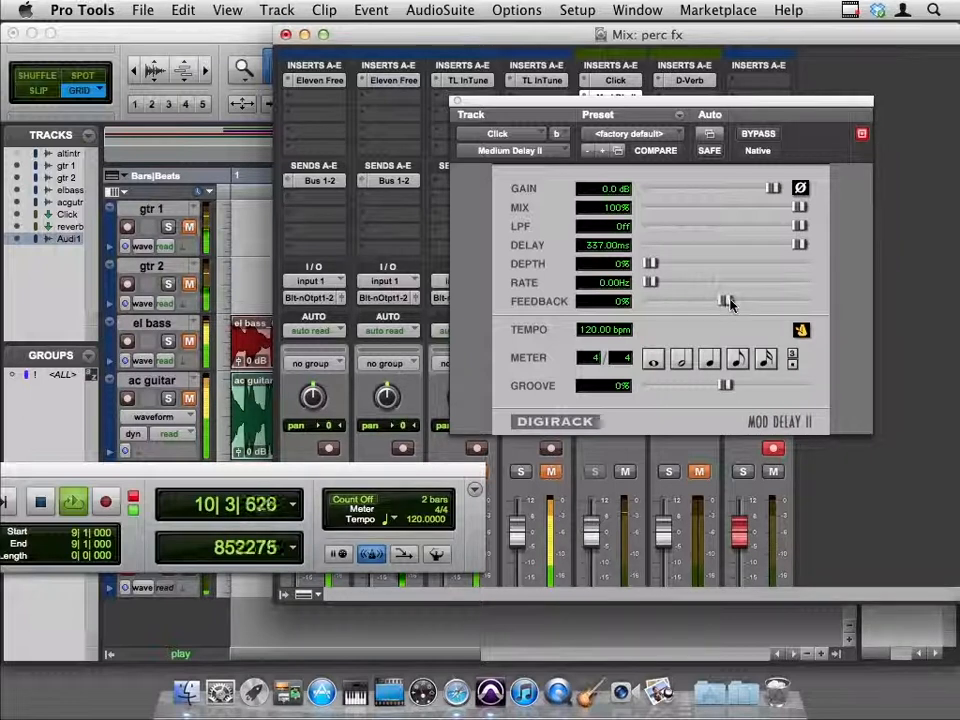
drag(720, 301, 773, 301)
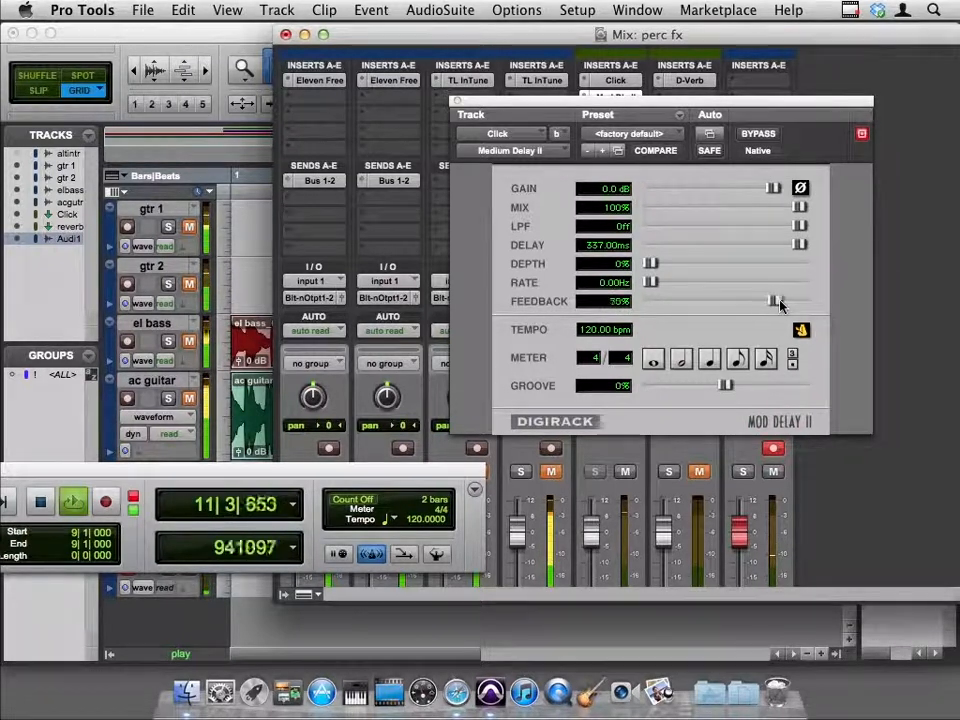
drag(775, 301, 752, 301)
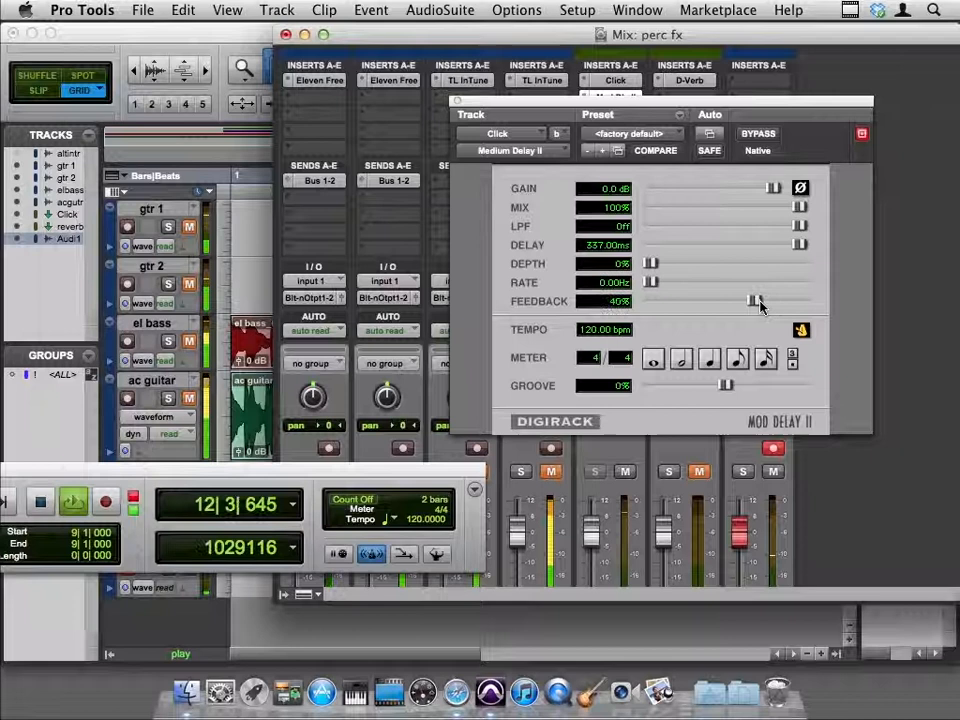
drag(770, 300, 752, 300)
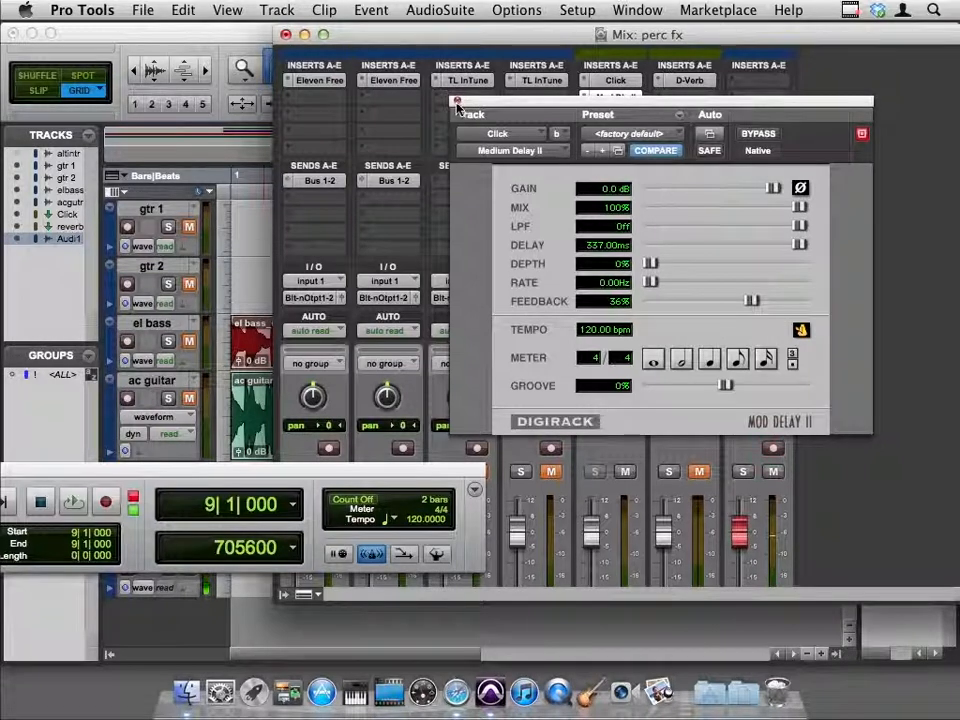
Insert AIR Frequency Shifter after the delay with the 03 Drum Tuner preset
click(458, 104)
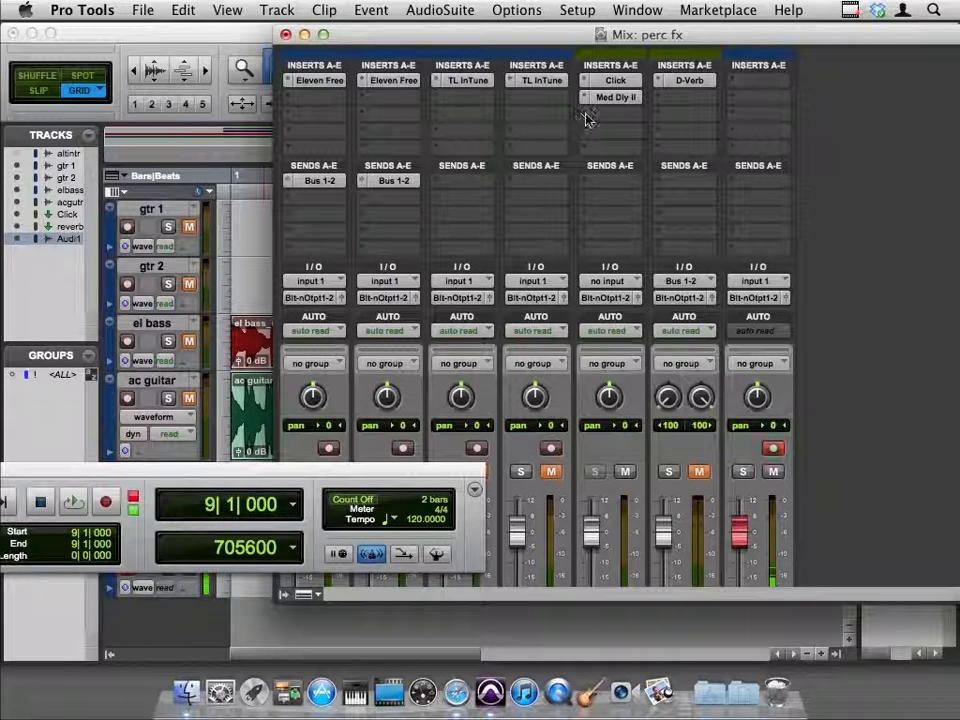
click(610, 113)
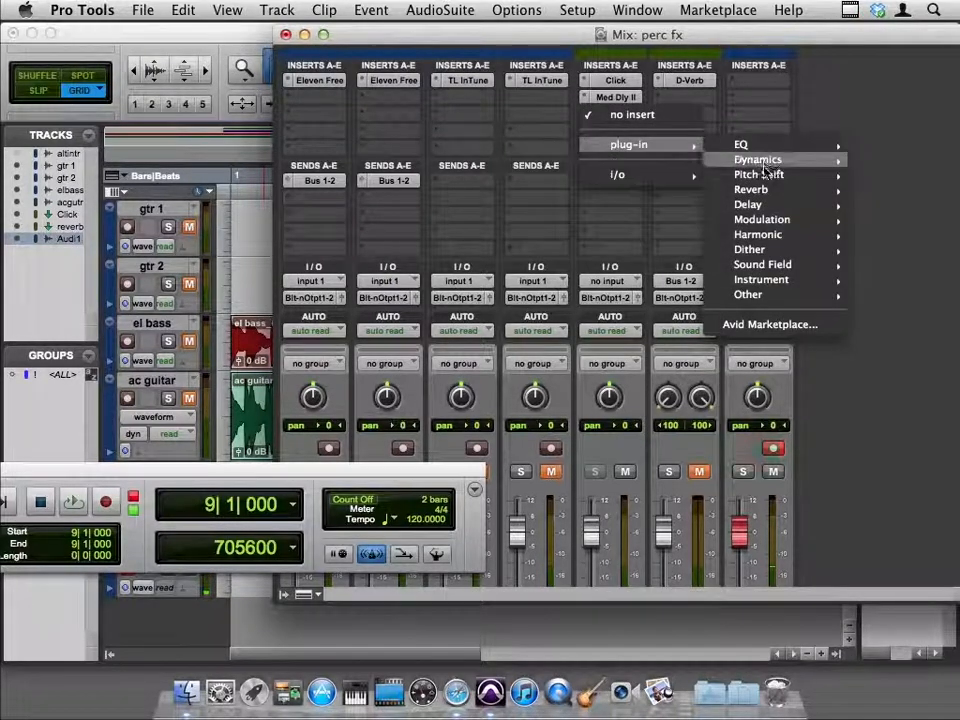
mouse_move(760, 174)
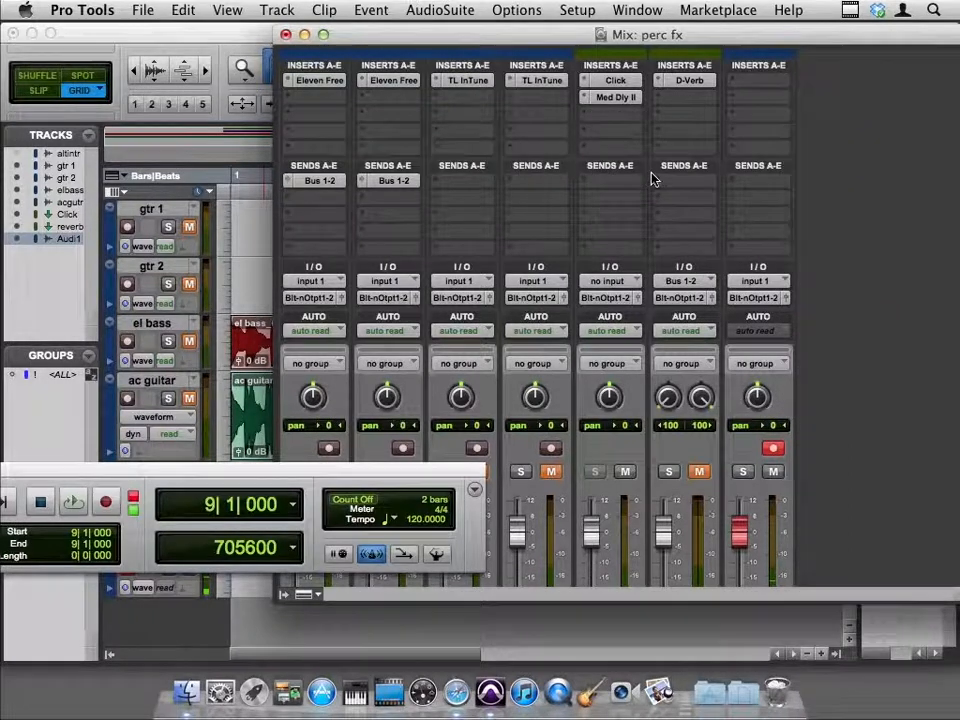
click(610, 97)
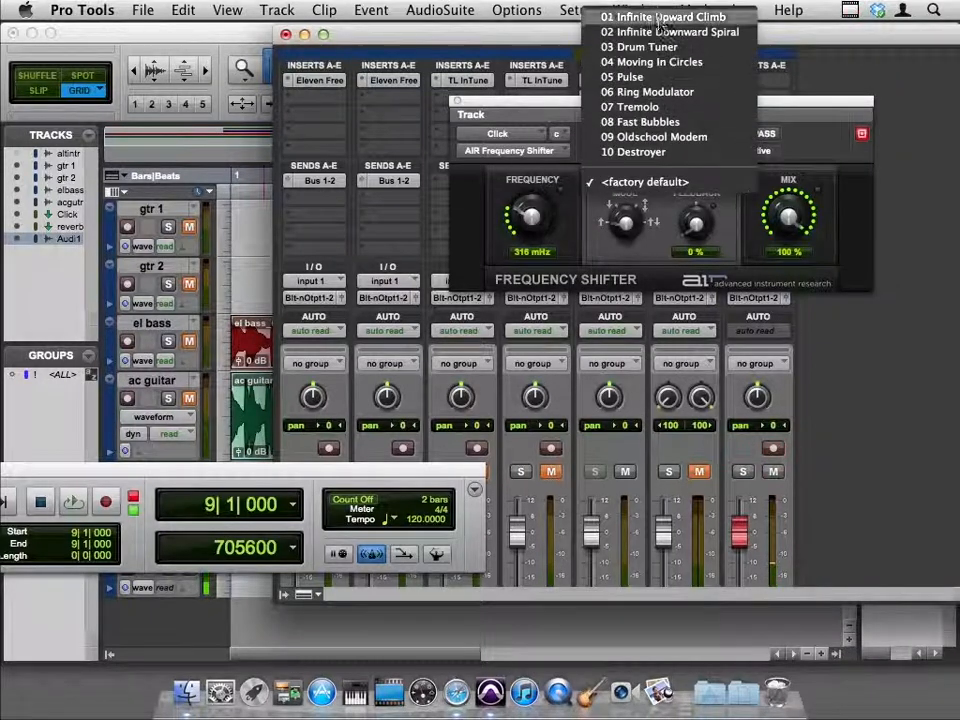
click(645, 46)
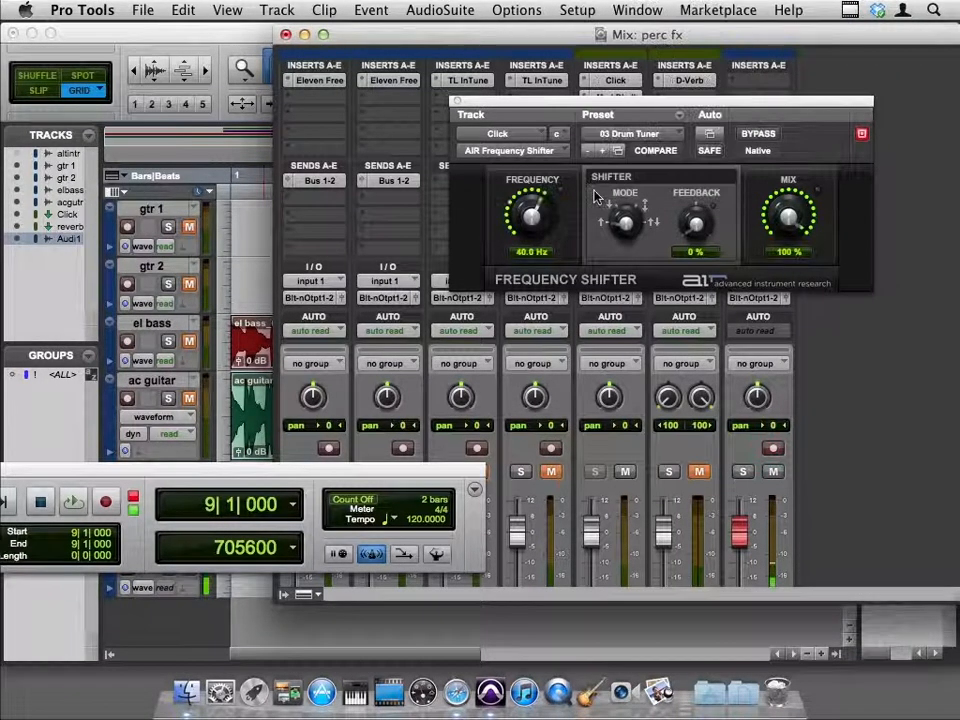
Play back and lower the frequency shift to 318 mHz
click(72, 501)
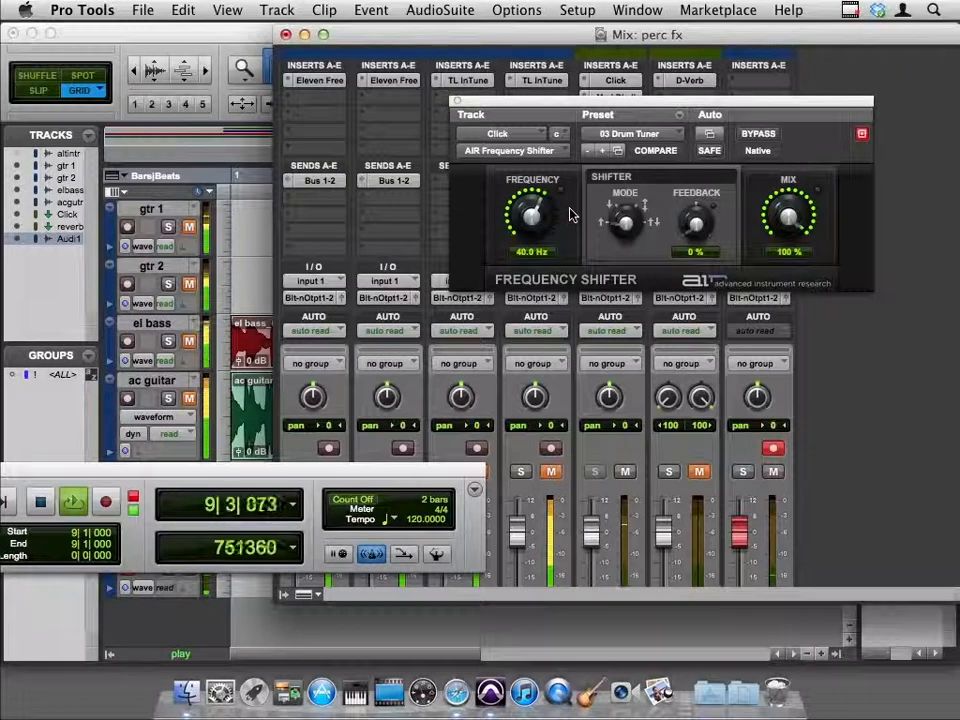
drag(533, 210, 533, 225)
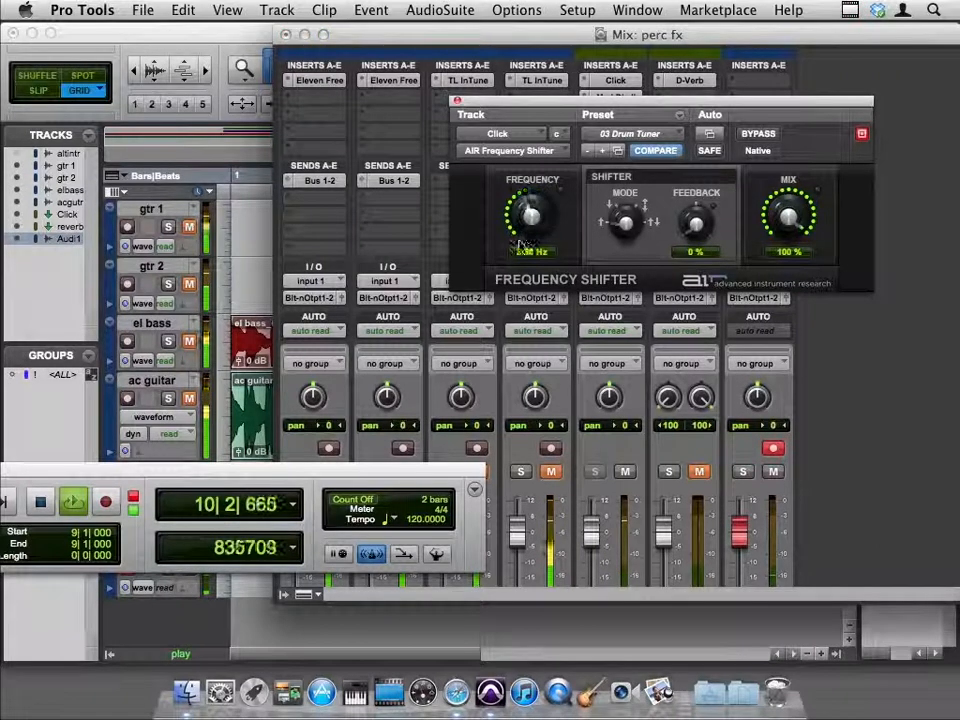
drag(533, 215, 528, 225)
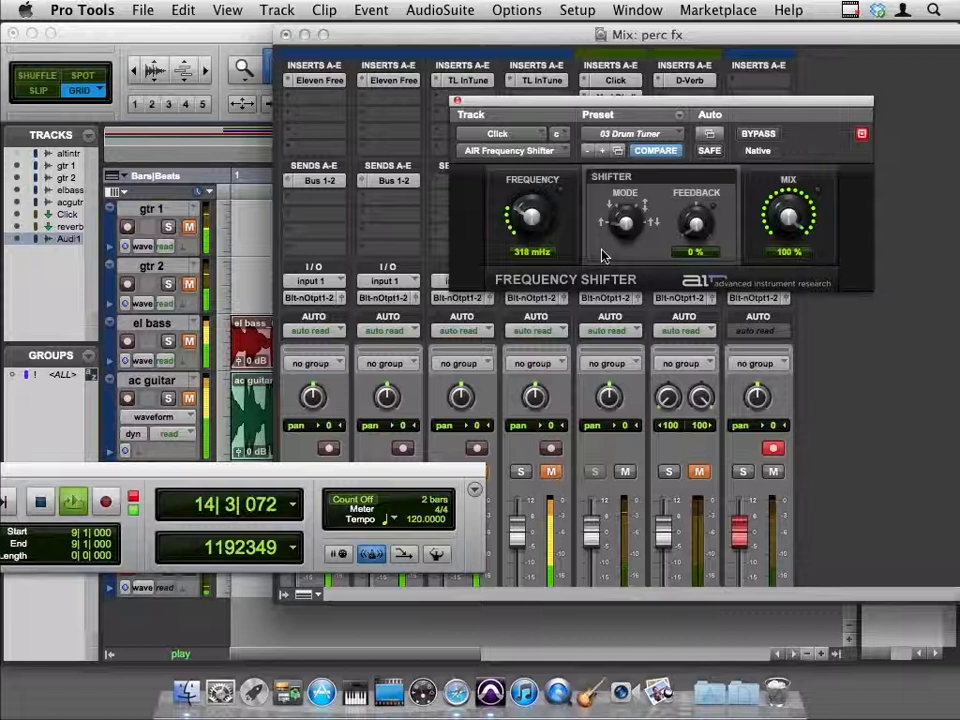
Load 02 Infinite Downward Spiral and move the plug-in window aside
click(632, 133)
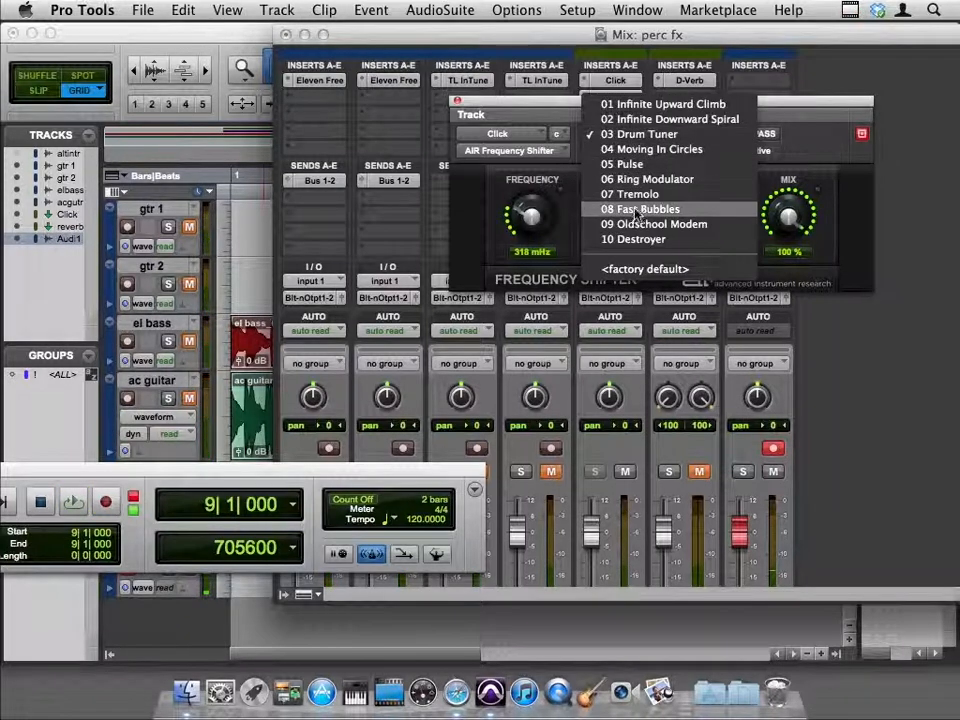
mouse_move(663, 104)
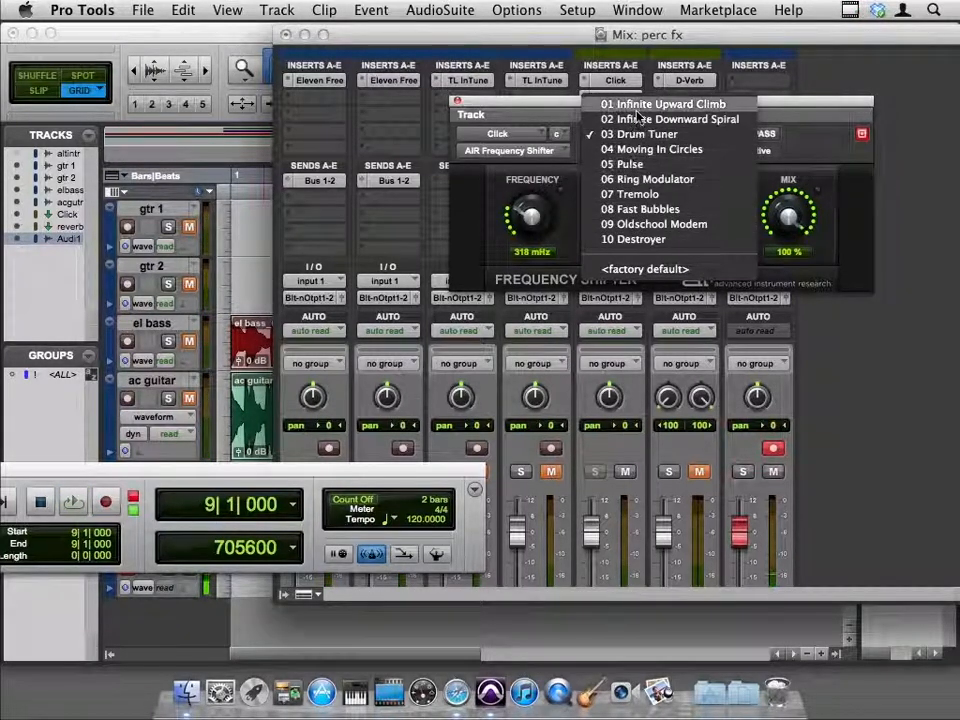
click(668, 119)
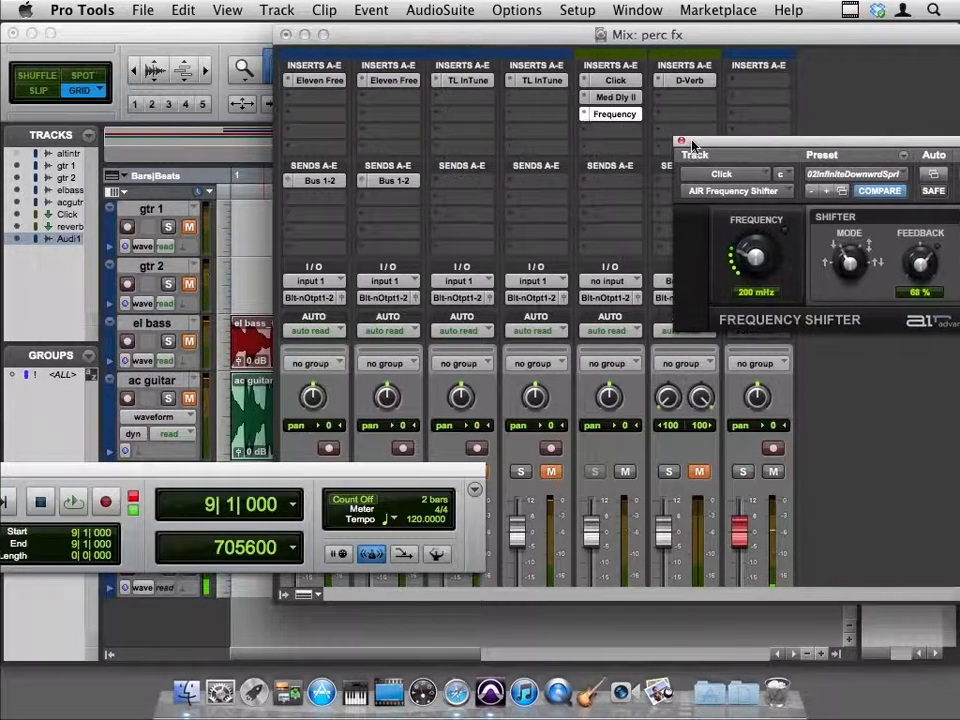
drag(695, 140, 710, 126)
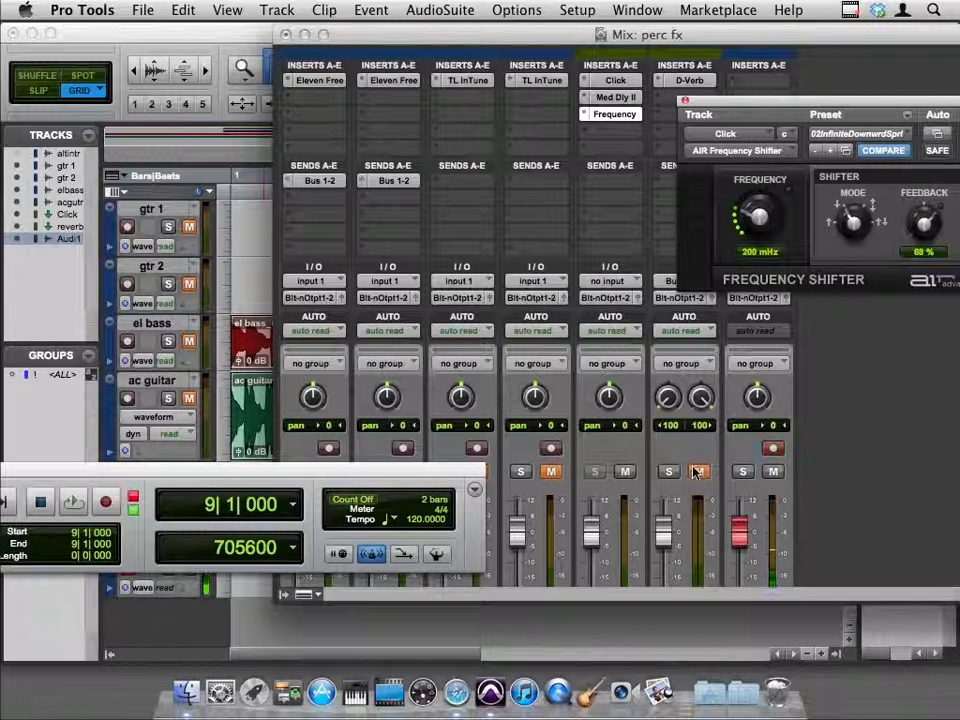
Unmute the muted track and return the counter to bar 1
click(551, 471)
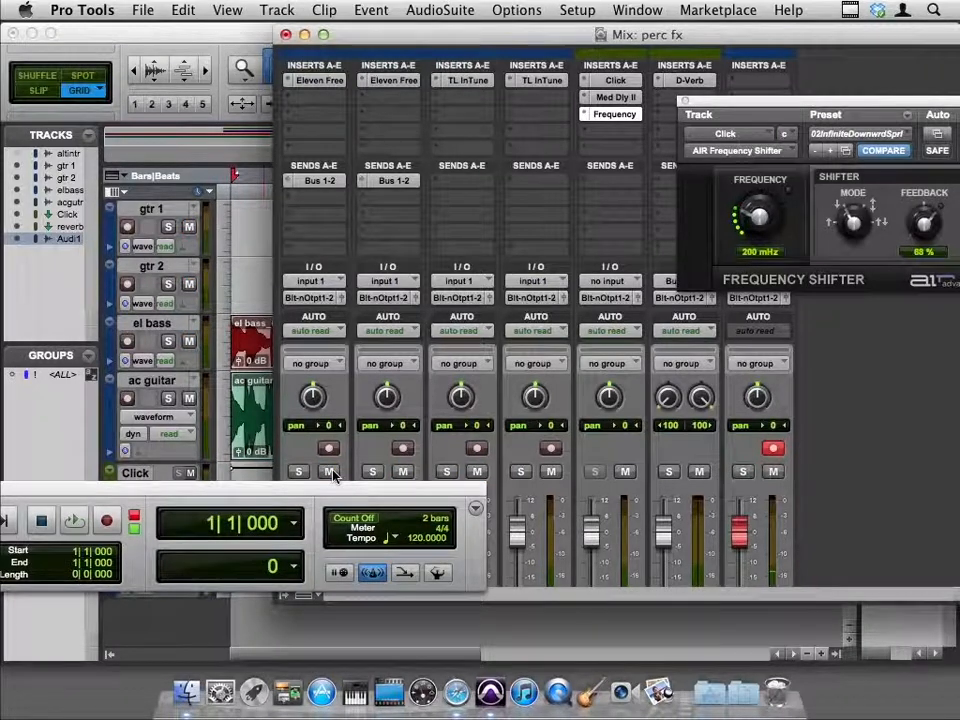
click(73, 520)
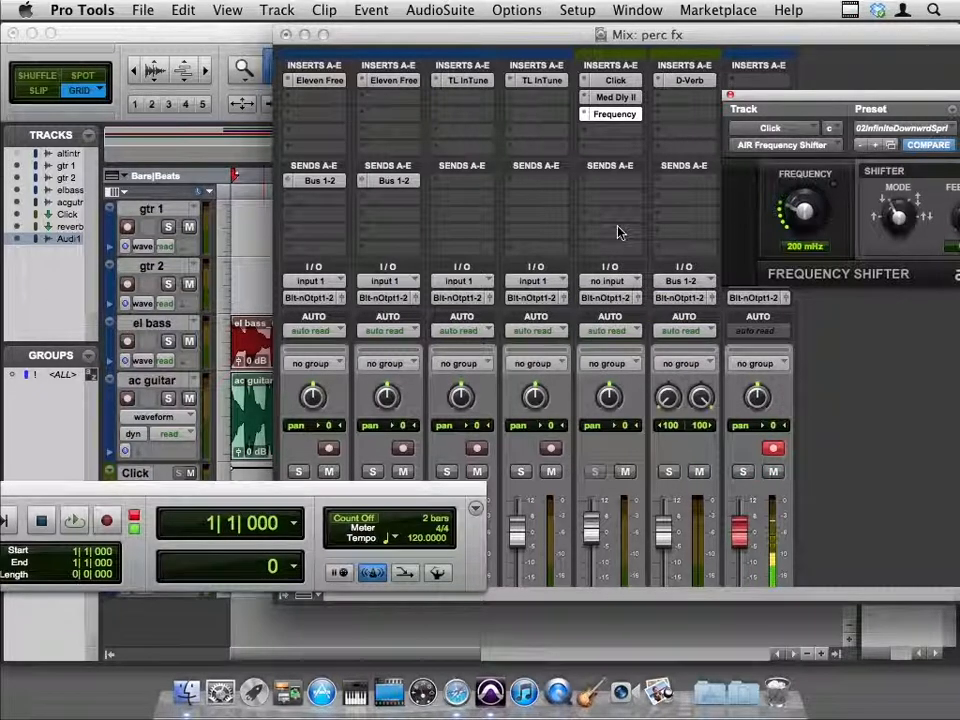
mouse_move(603, 234)
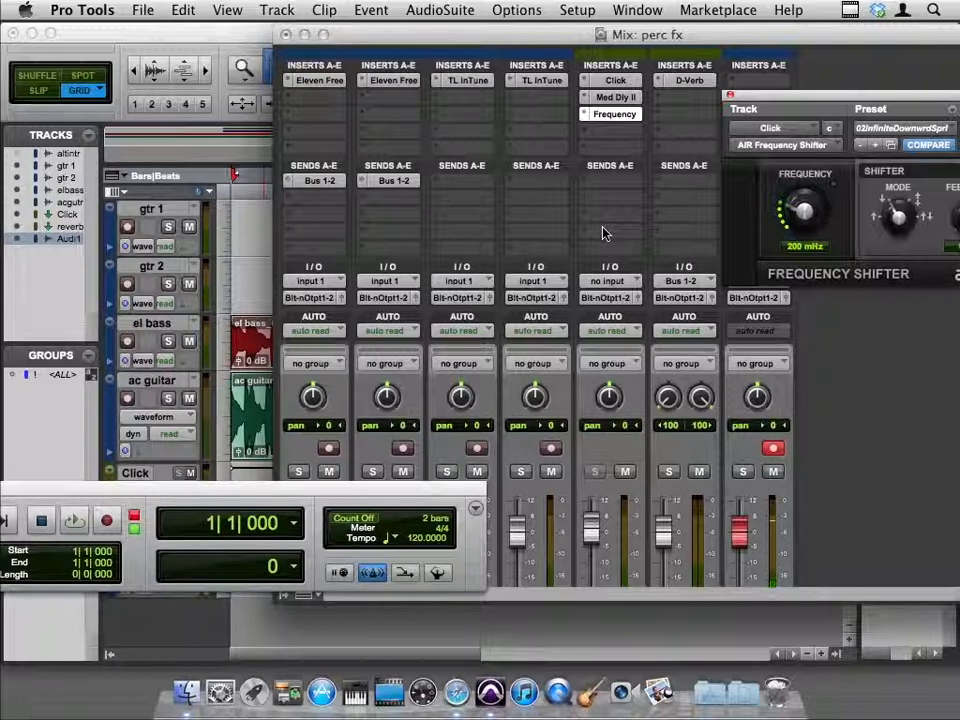